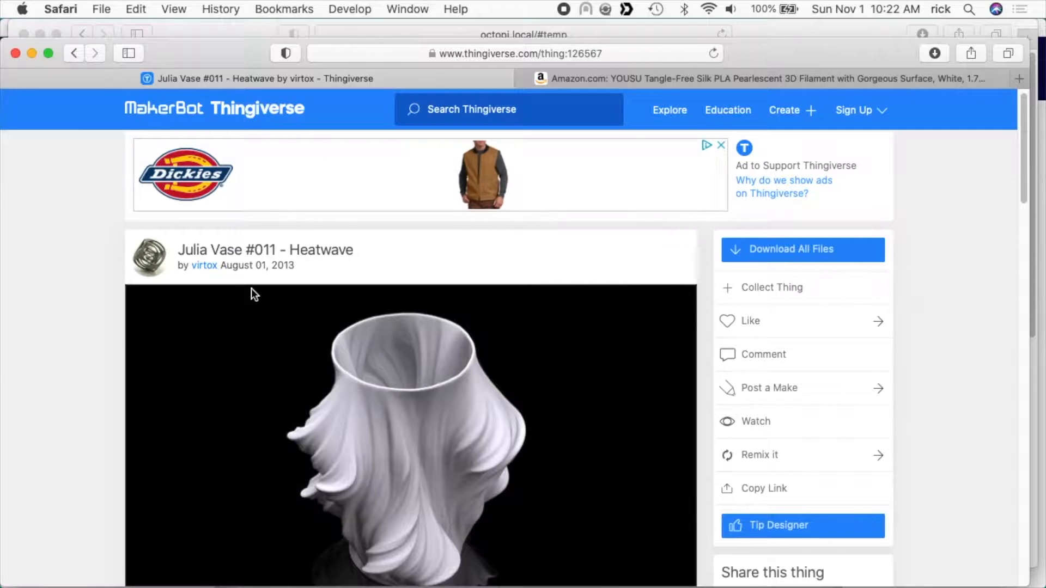
Scroll through the Julia Vase #011 Heatwave design page on Thingiverse
scroll(down, 3)
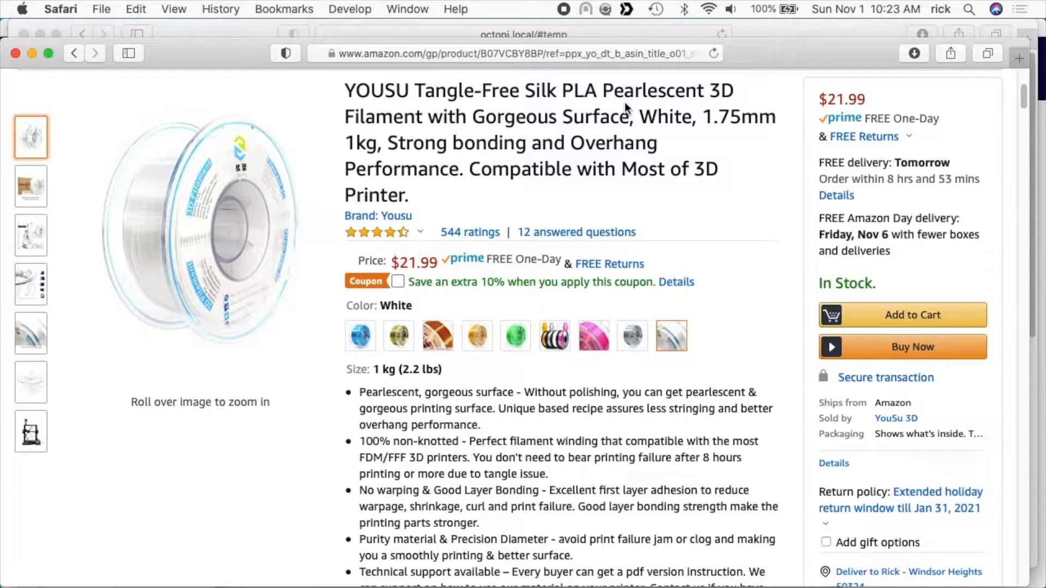
mouse_move(15, 60)
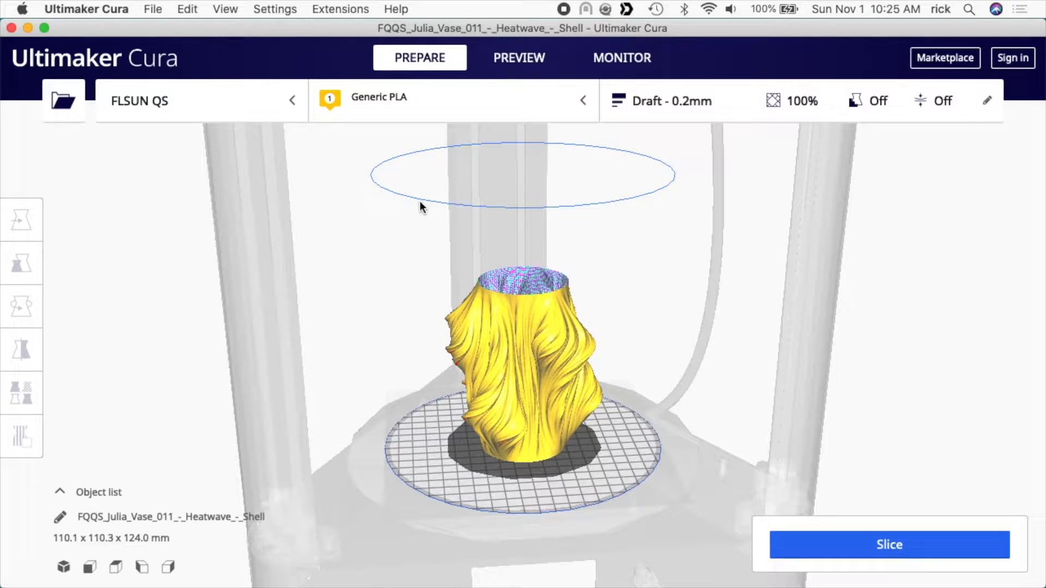
Select the vase and uniformly scale it to 101.6 mm in Z
click(517, 360)
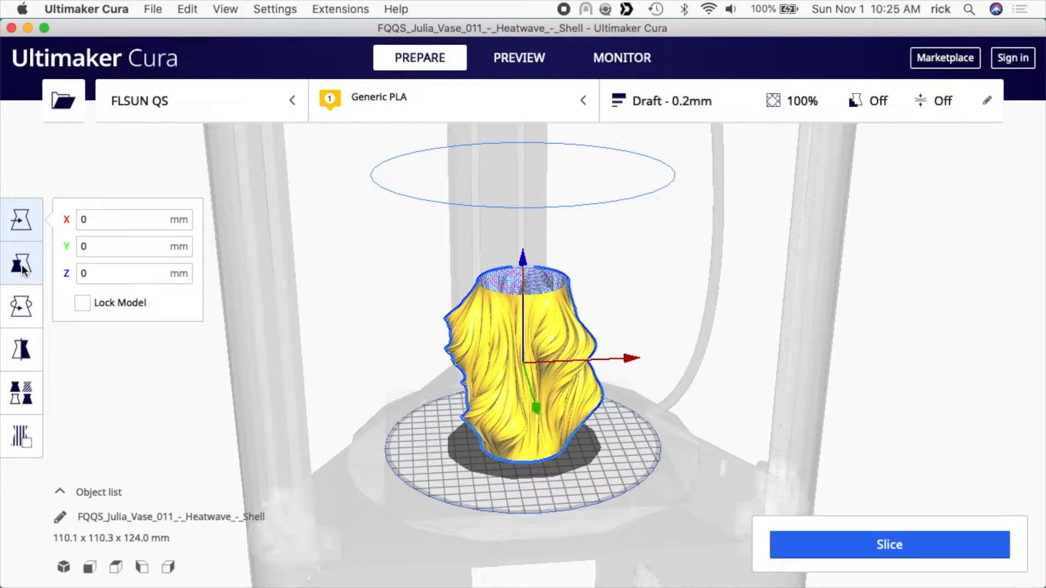
click(21, 263)
text(101)
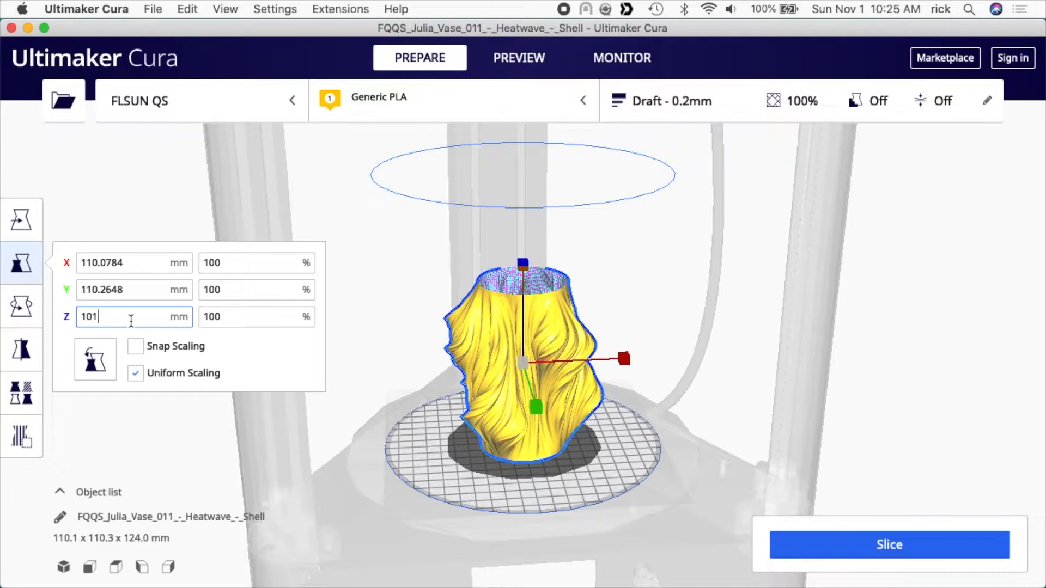
text(.6)
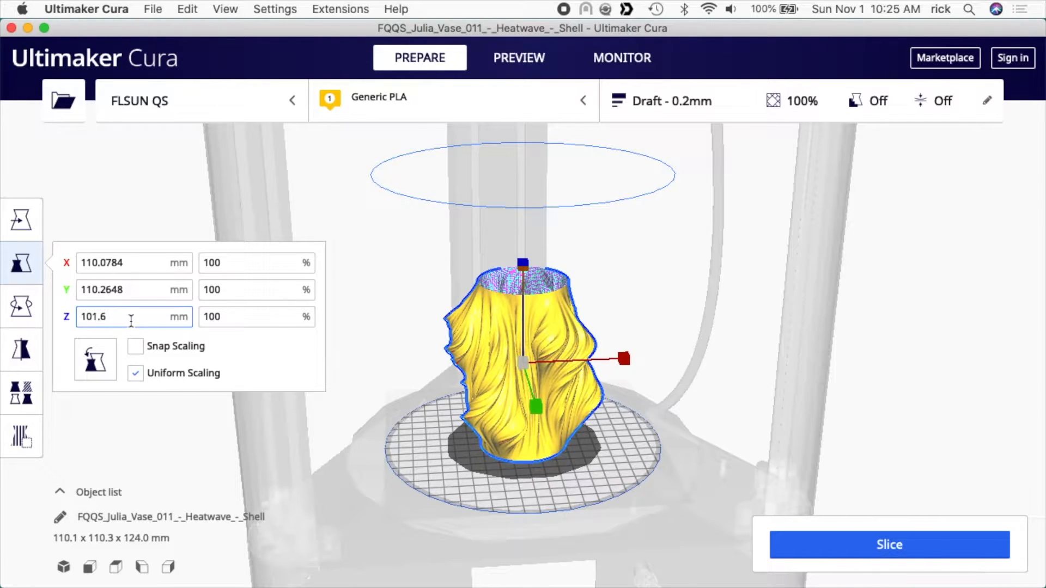
click(21, 219)
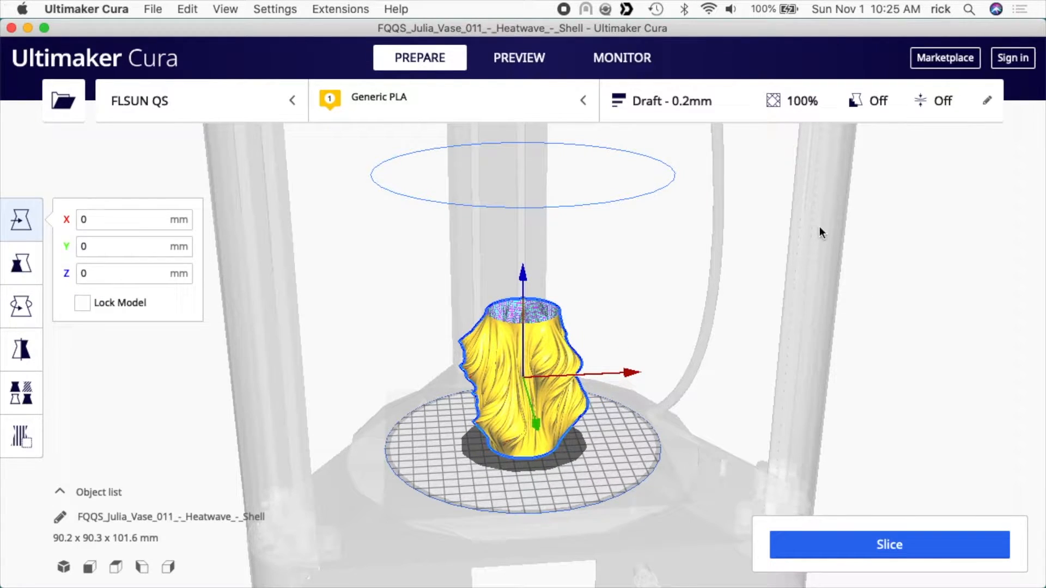
click(671, 101)
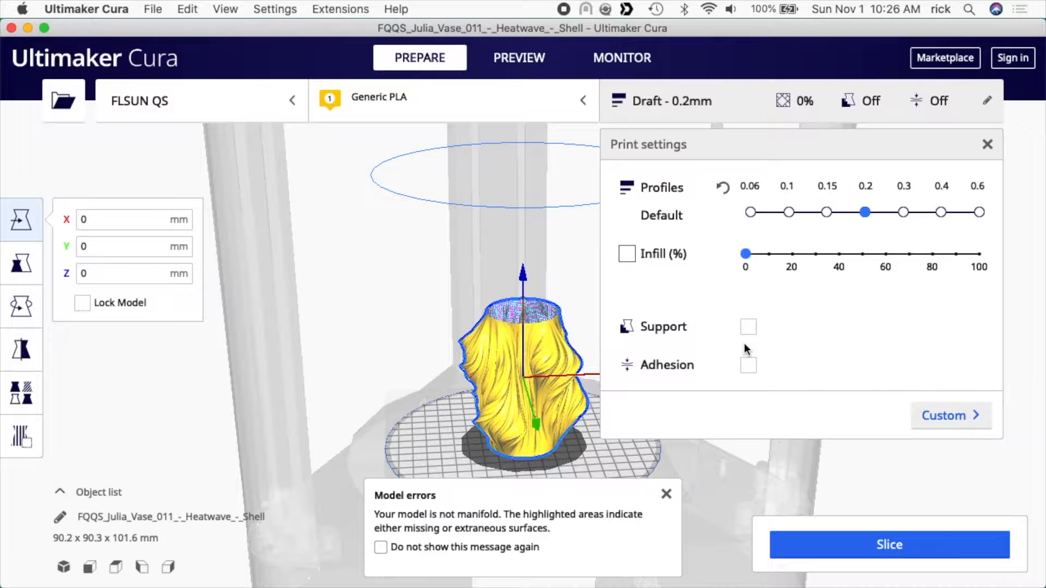
mouse_move(753, 358)
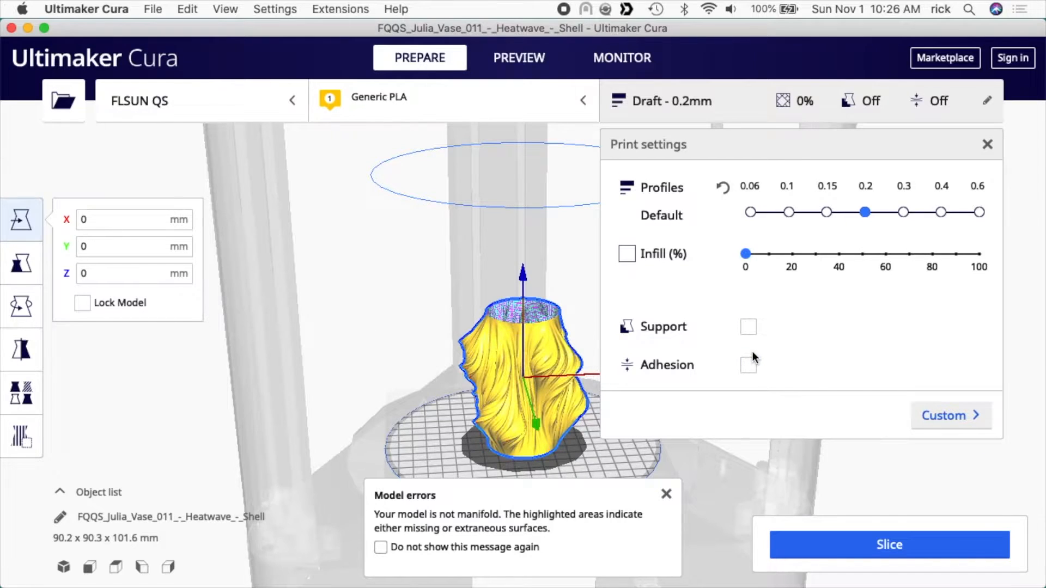
mouse_move(846, 332)
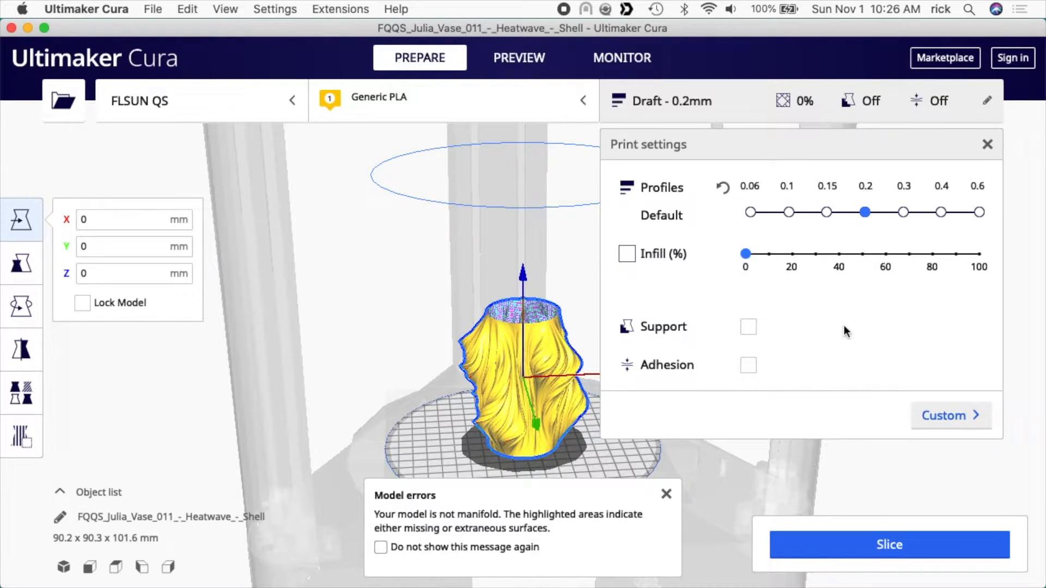
Search Custom settings for 'spiral' and enable Spiralize Outer Contour and Smooth Spiralized Contours
click(944, 415)
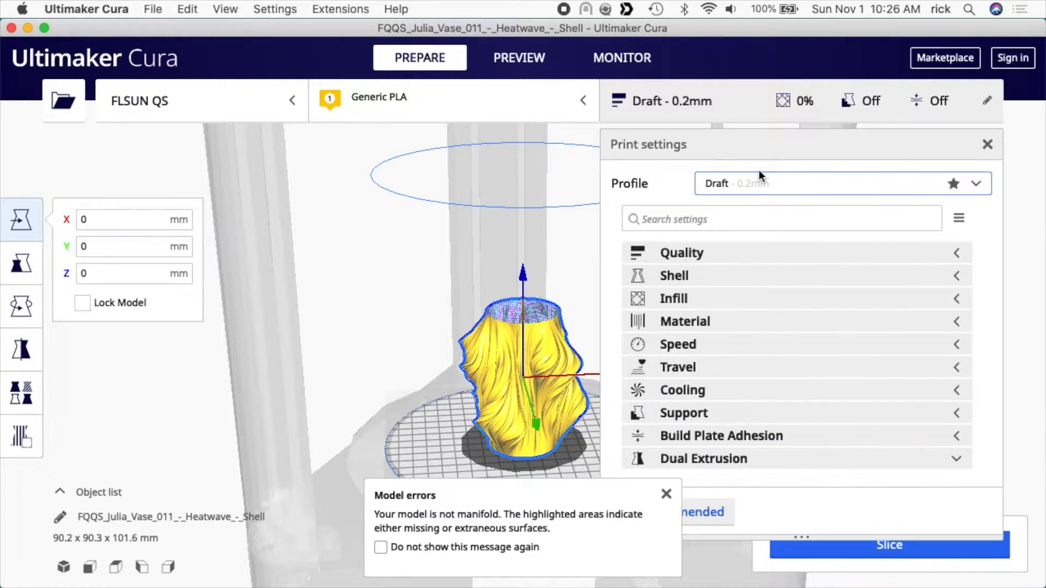
text(spir)
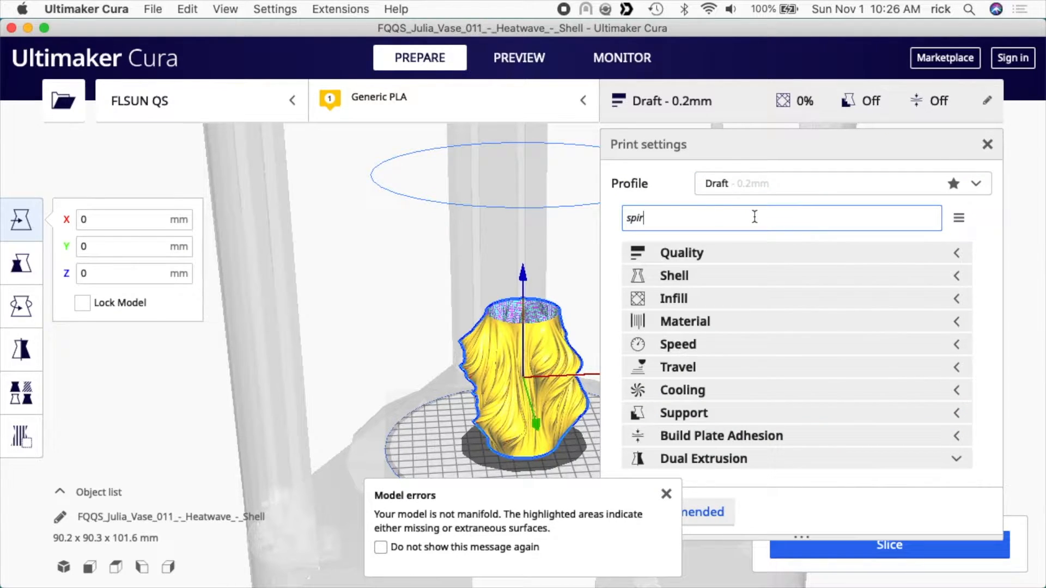
text(al)
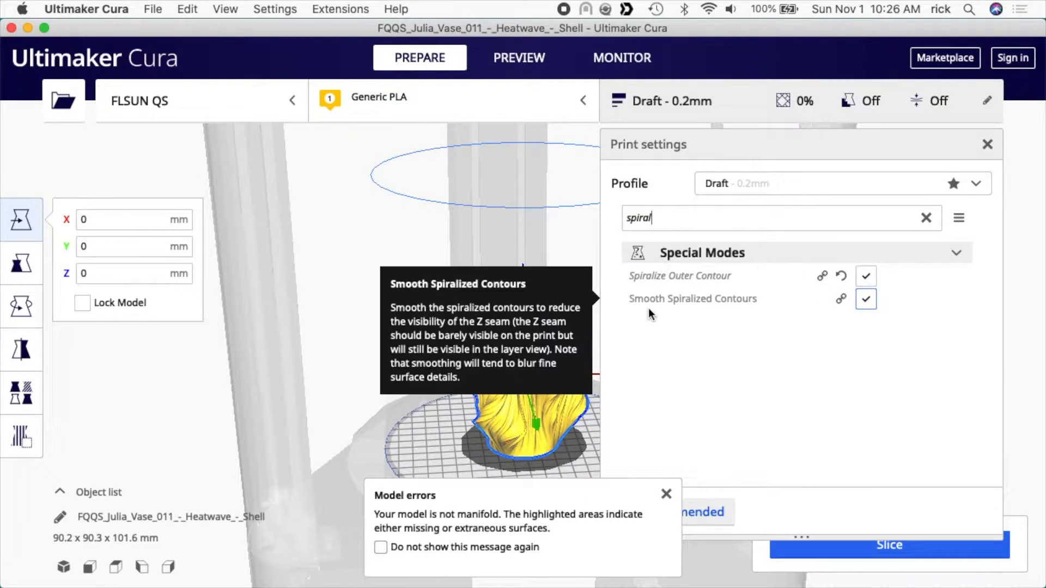
mouse_move(876, 333)
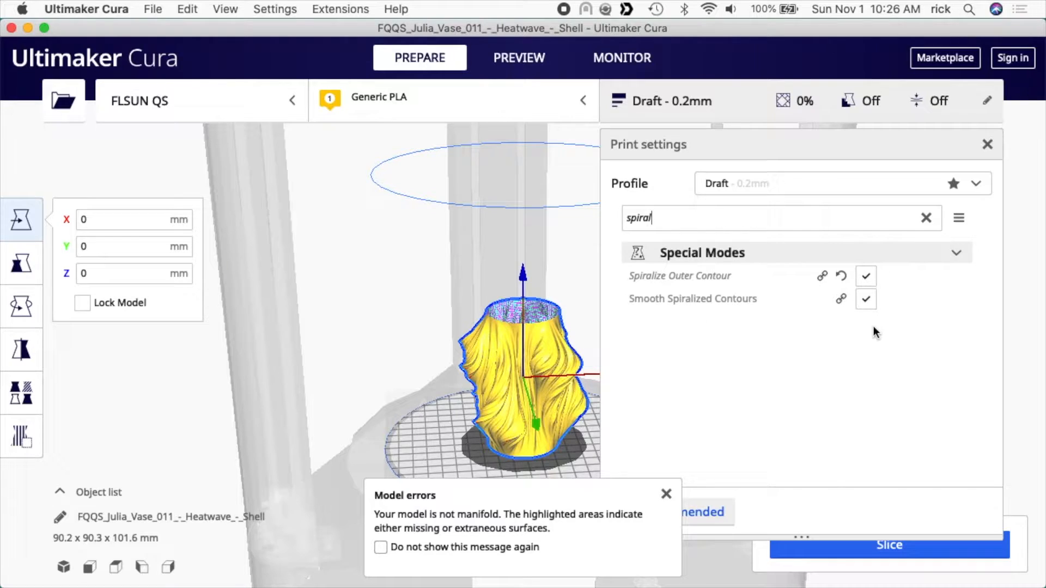
mouse_move(870, 345)
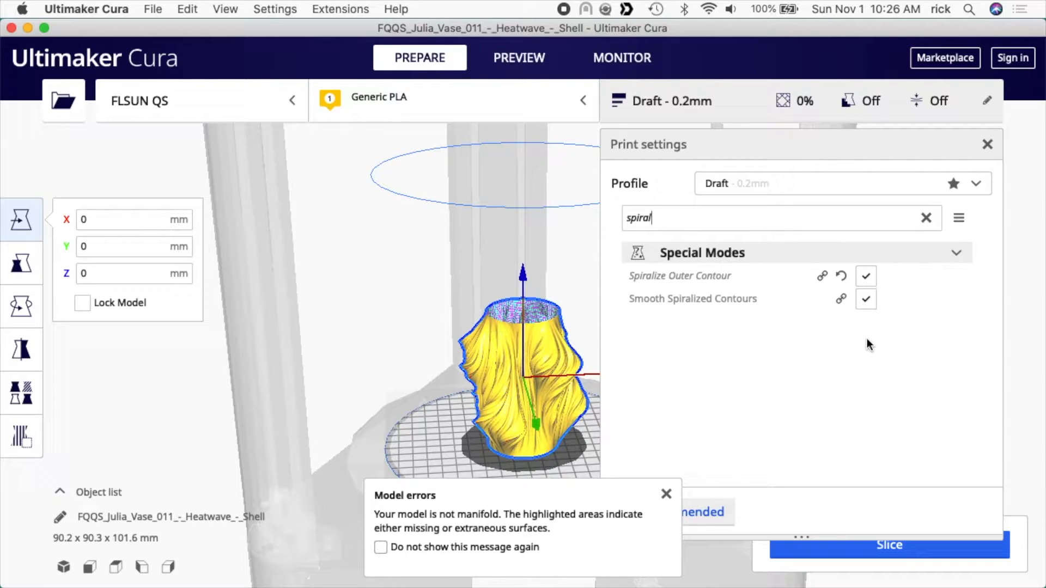
click(987, 144)
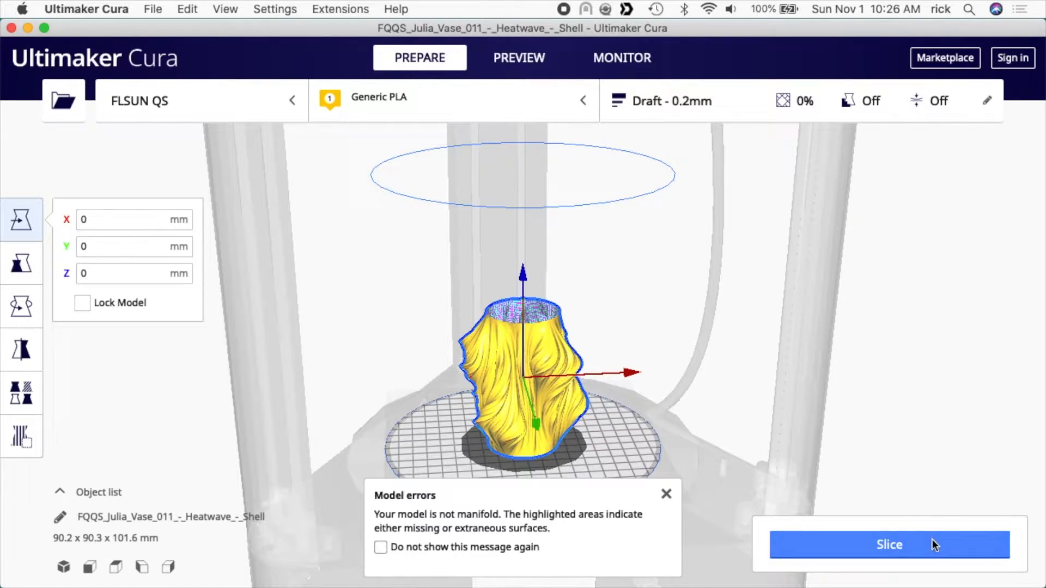
Slice the vase (1 h 32 min, 17 g) and save the G-code to Downloads
click(889, 544)
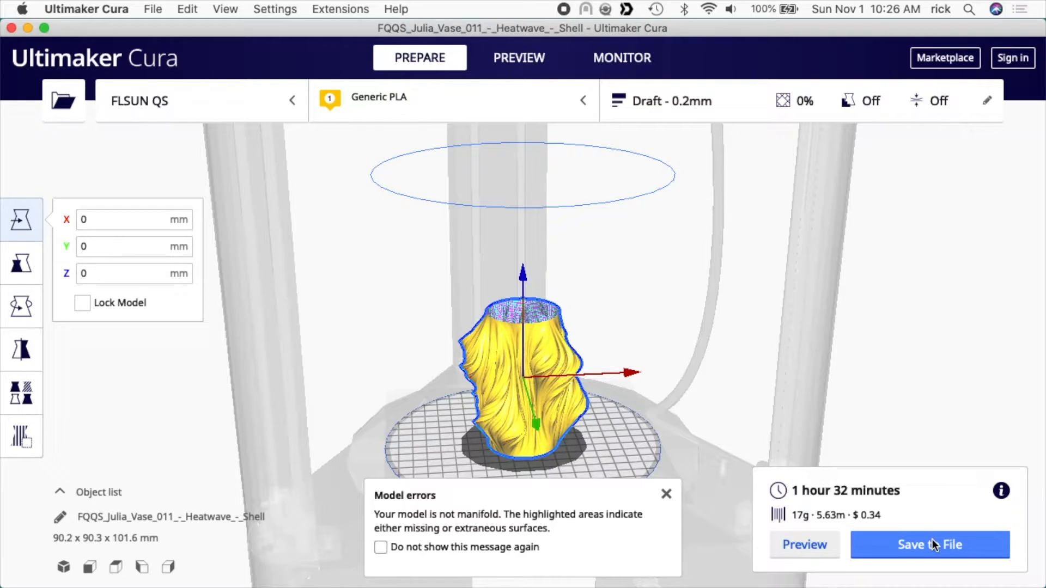
click(930, 545)
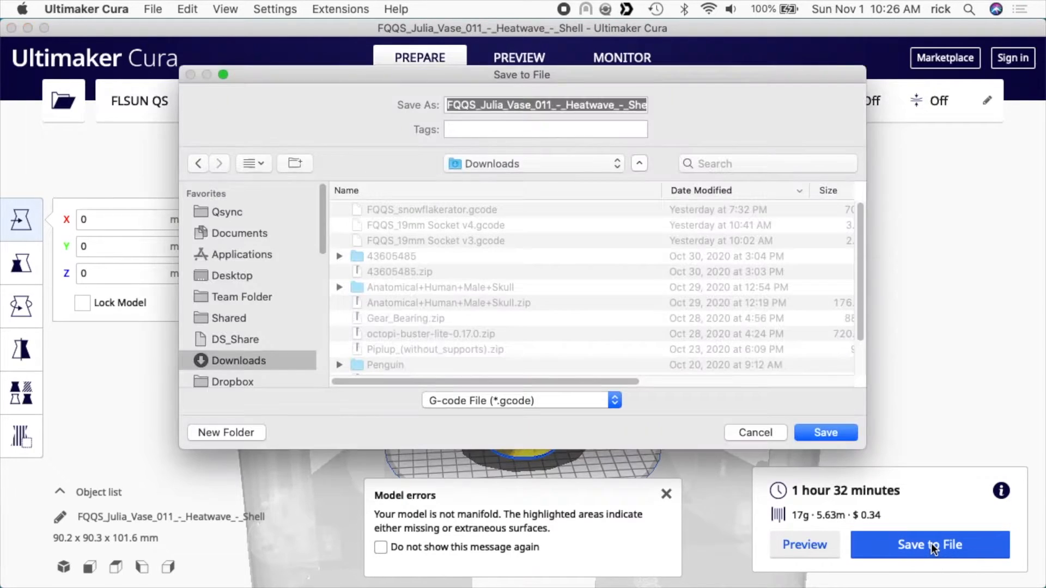
click(825, 432)
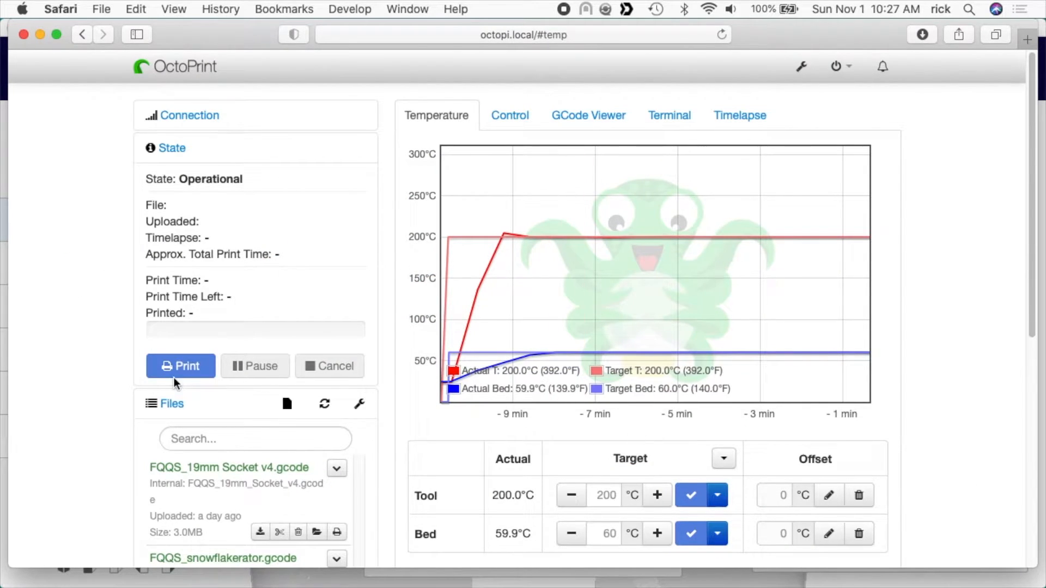
Upload FQQS_Julia_Vase.gcode from the OctoPrint Files panel and load it to print
scroll(down, 3)
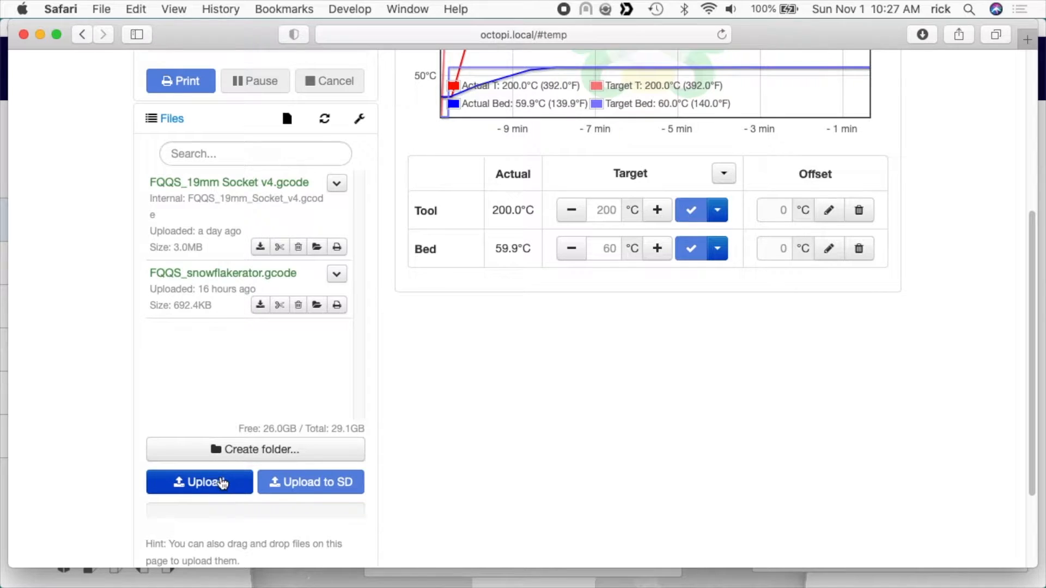
click(199, 482)
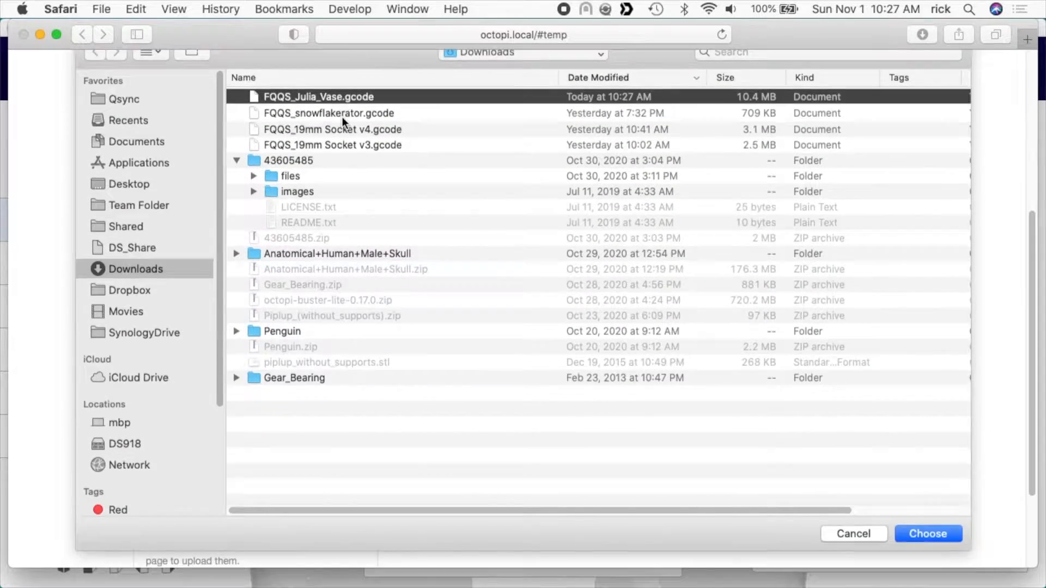
click(928, 534)
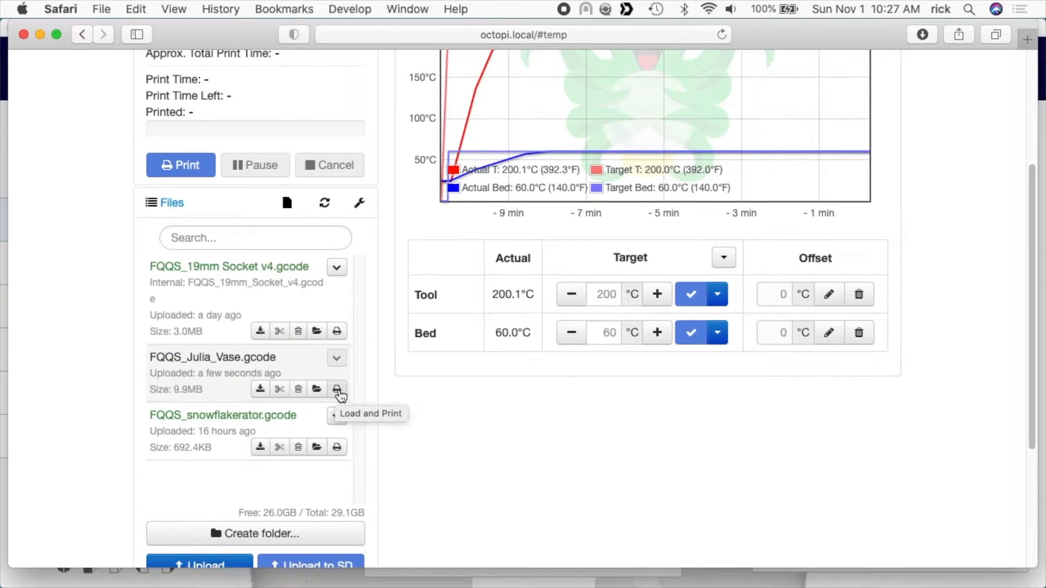
click(336, 389)
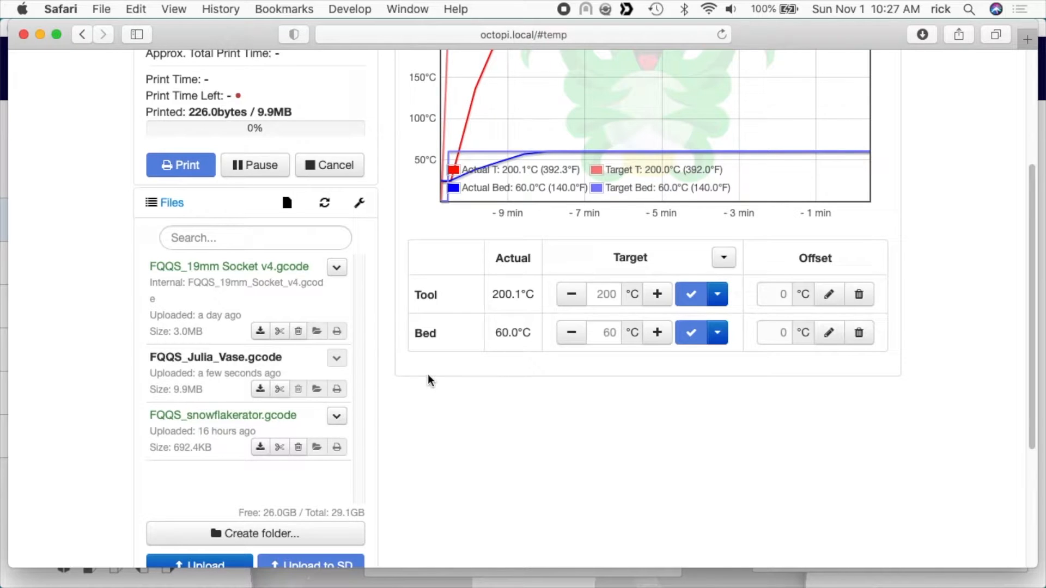
click(181, 165)
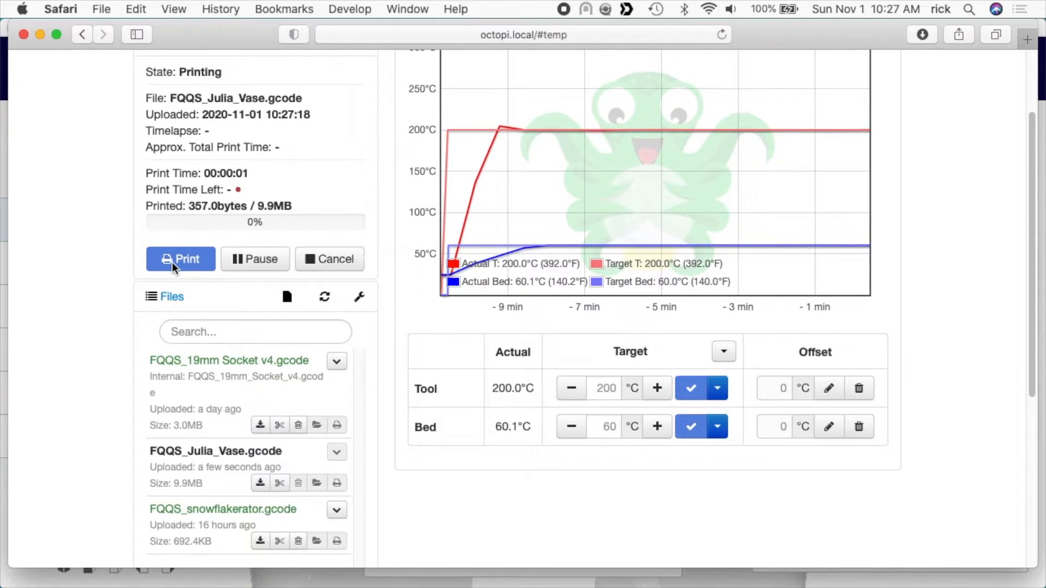